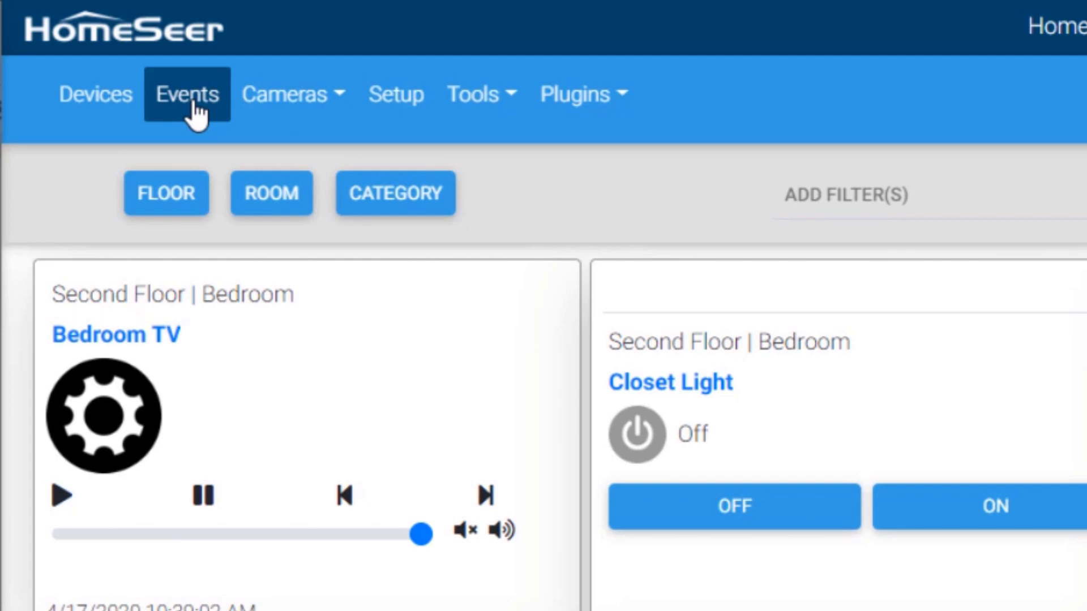
Go to the Events list and start editing the New Event under the Lighting group
left_click(186, 94)
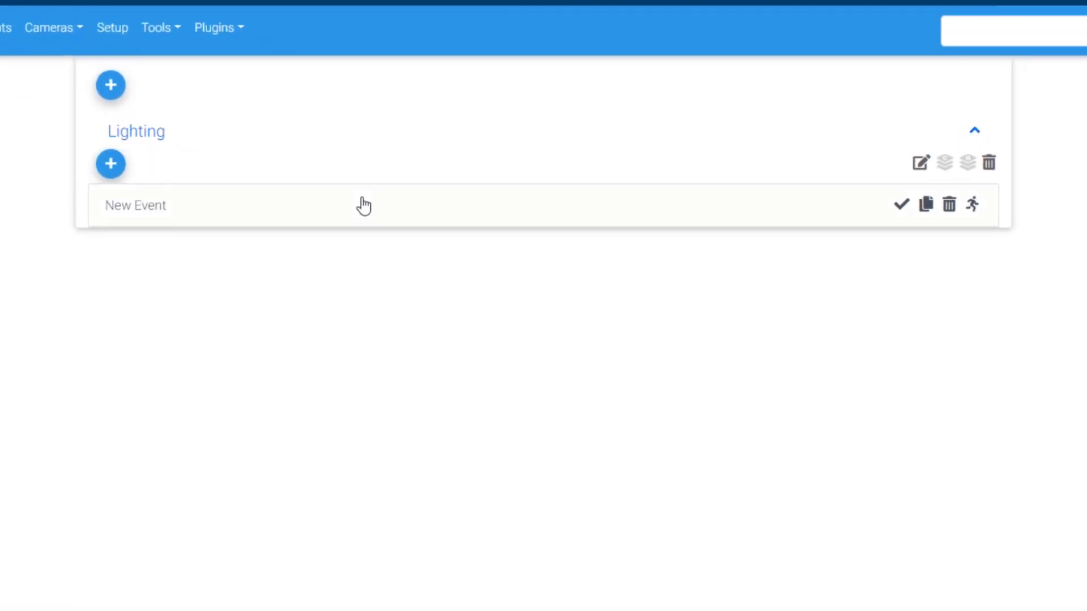
left_click(135, 205)
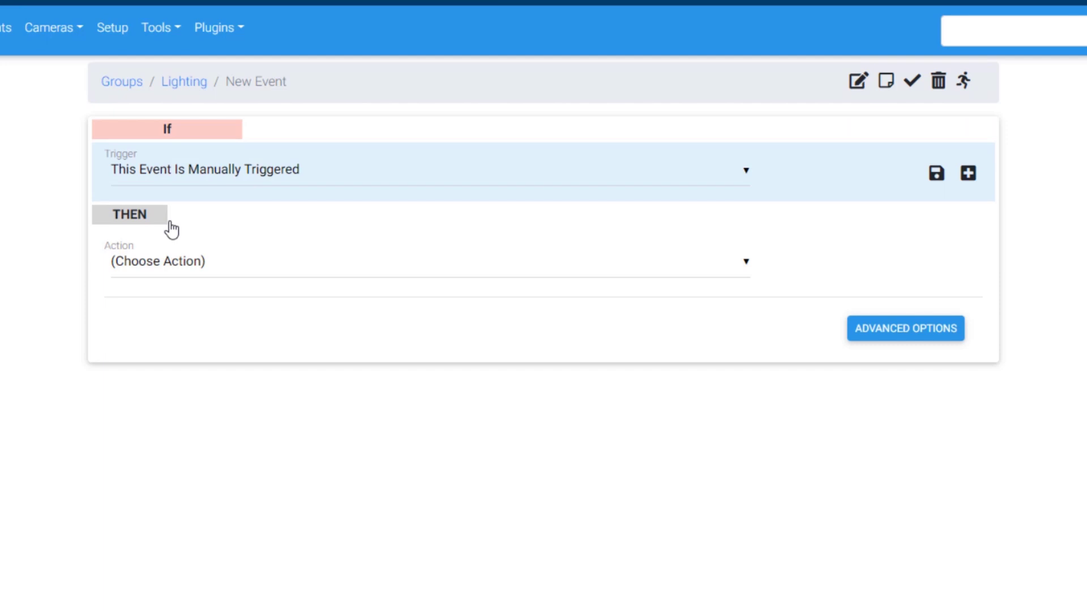
mouse_move(809, 113)
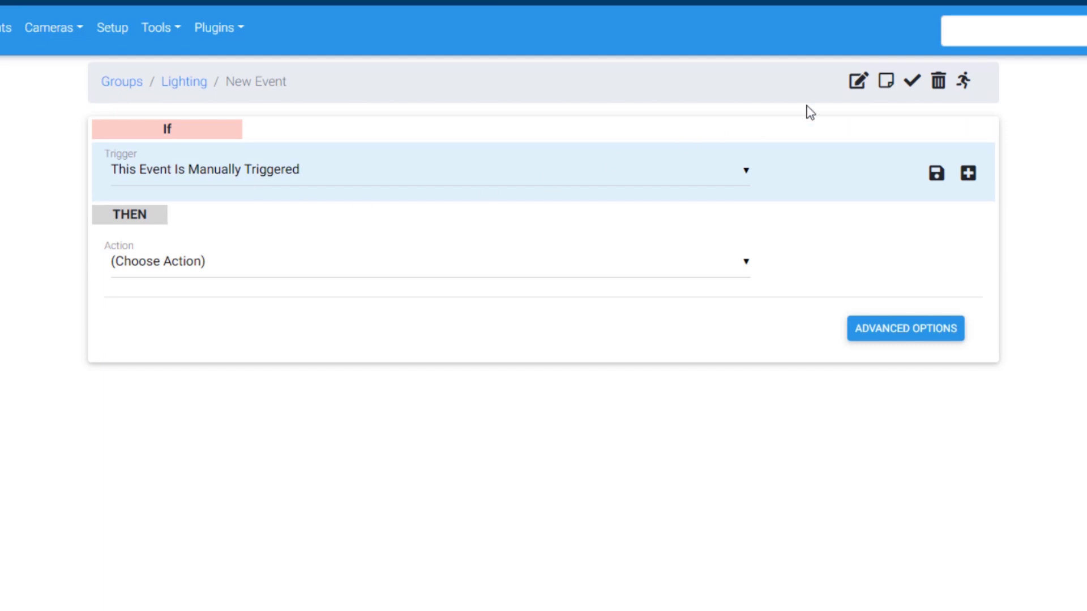
Rename the event to 'Living Room Lights Off at 11 pm' and save the name
left_click(857, 80)
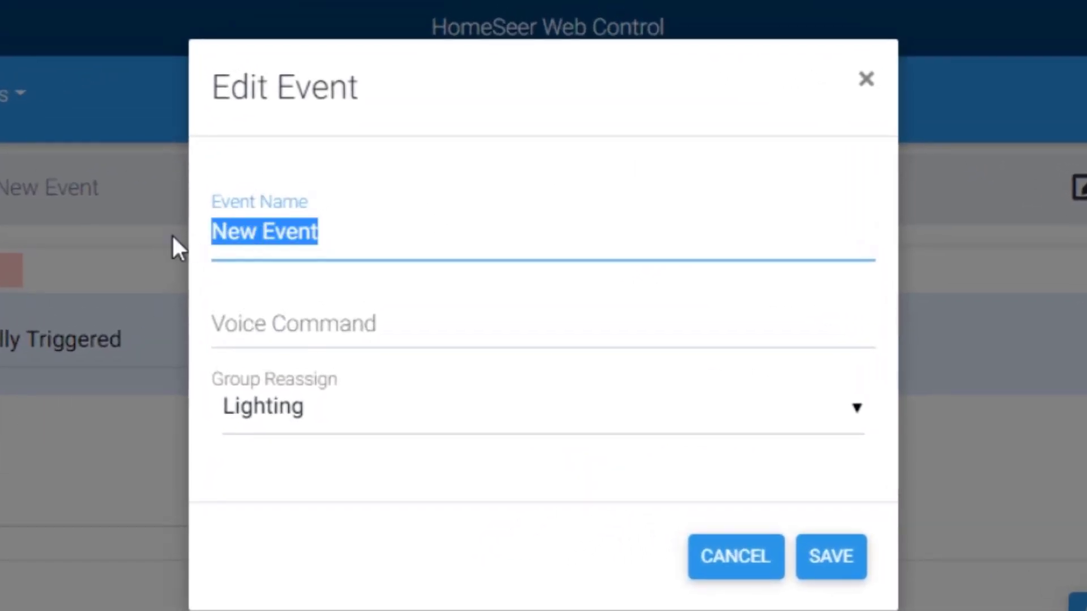
type("Living Room Lights Off at")
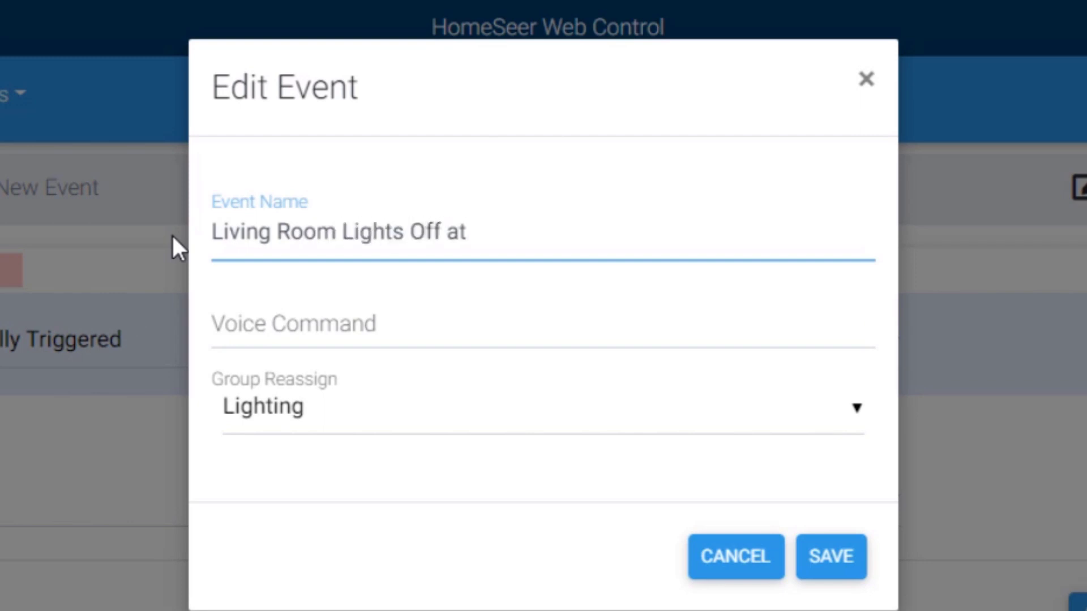
type("11 pm")
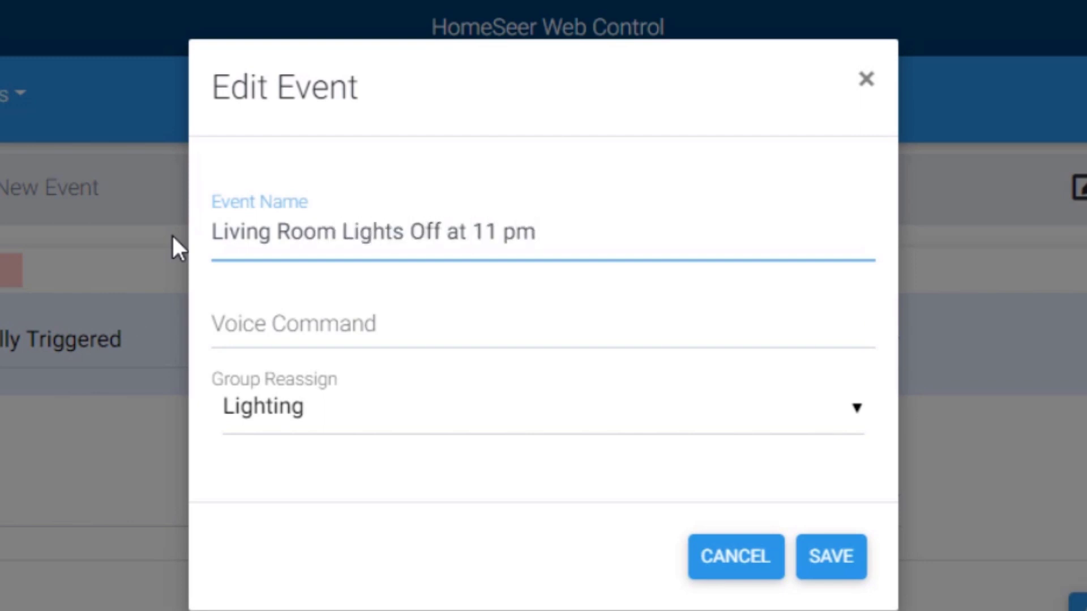
mouse_move(830, 554)
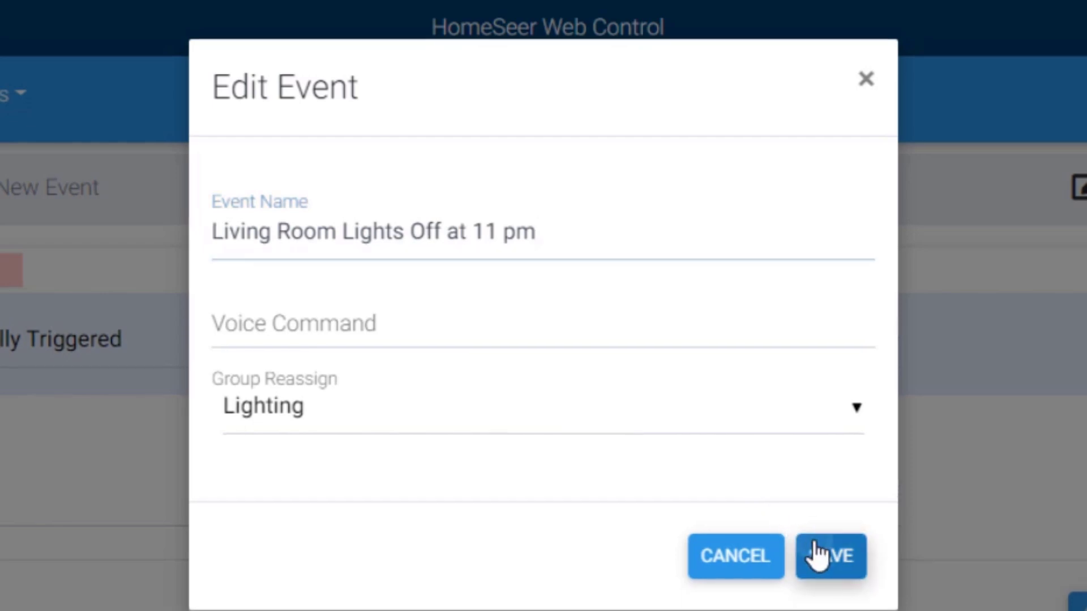
left_click(830, 557)
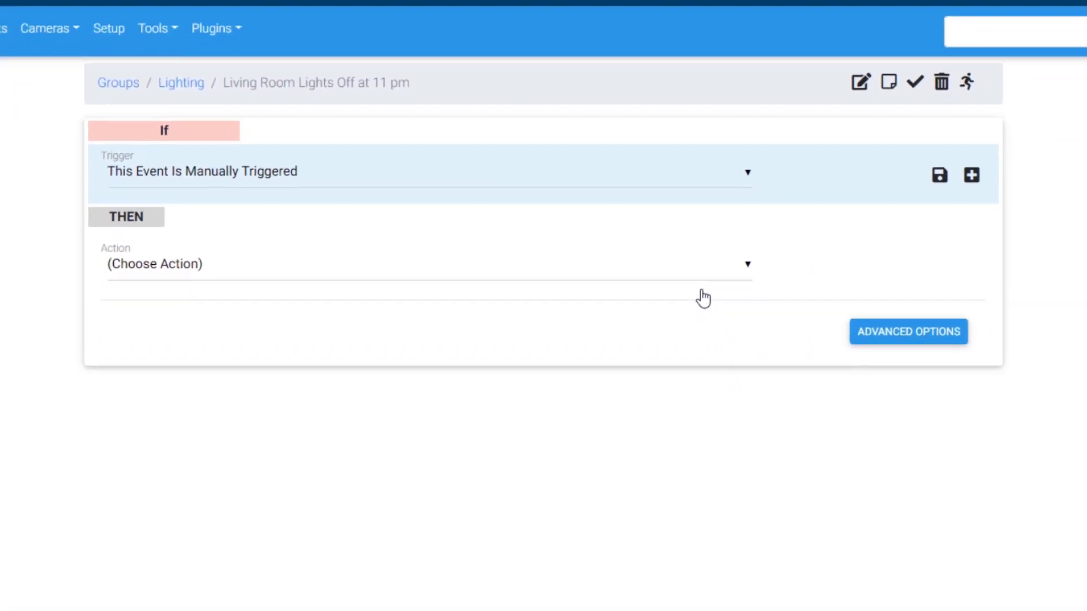
Make the trigger 'The Time Is...' with trigger type 'The Time is This:'
left_click(747, 172)
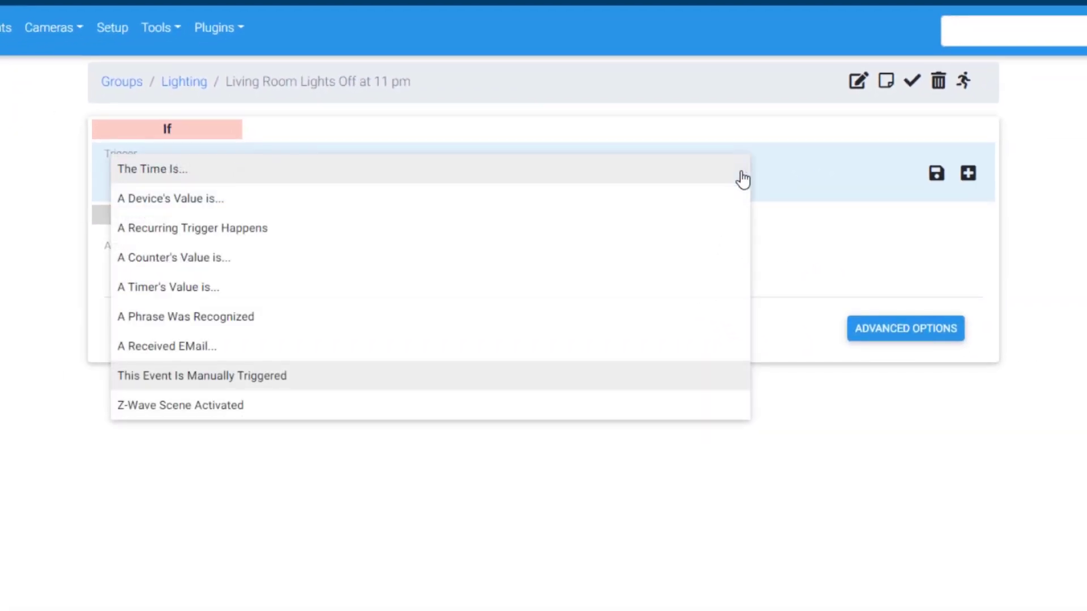
mouse_move(297, 171)
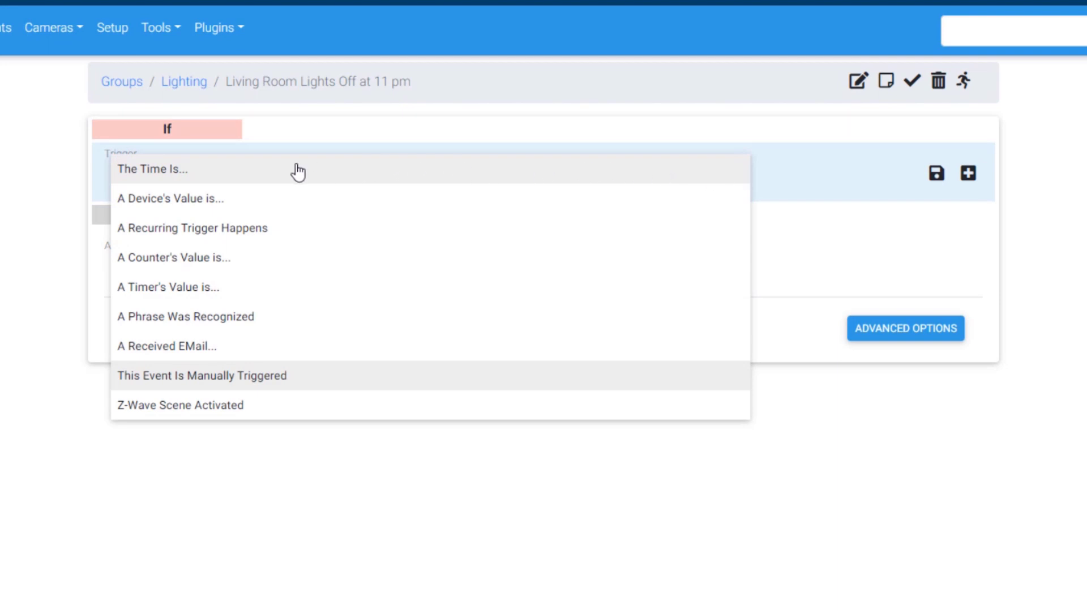
left_click(153, 168)
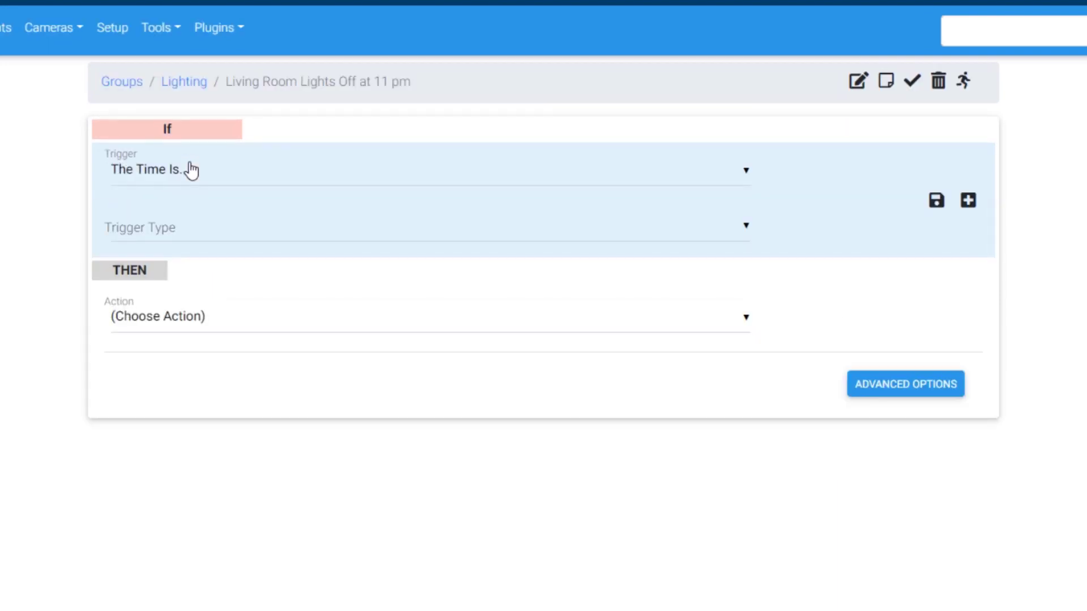
left_click(427, 228)
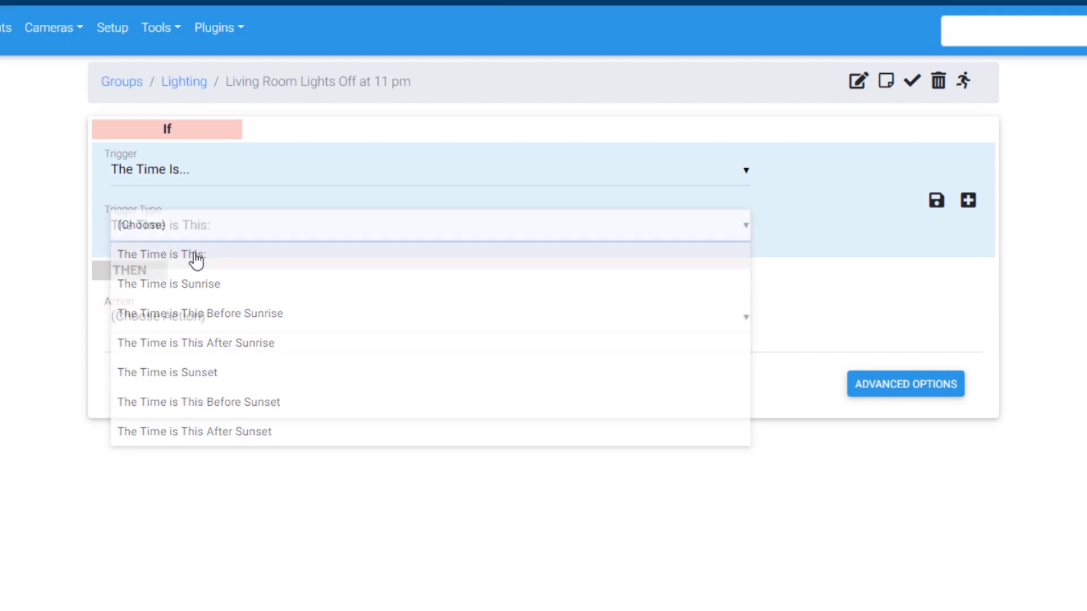
left_click(159, 254)
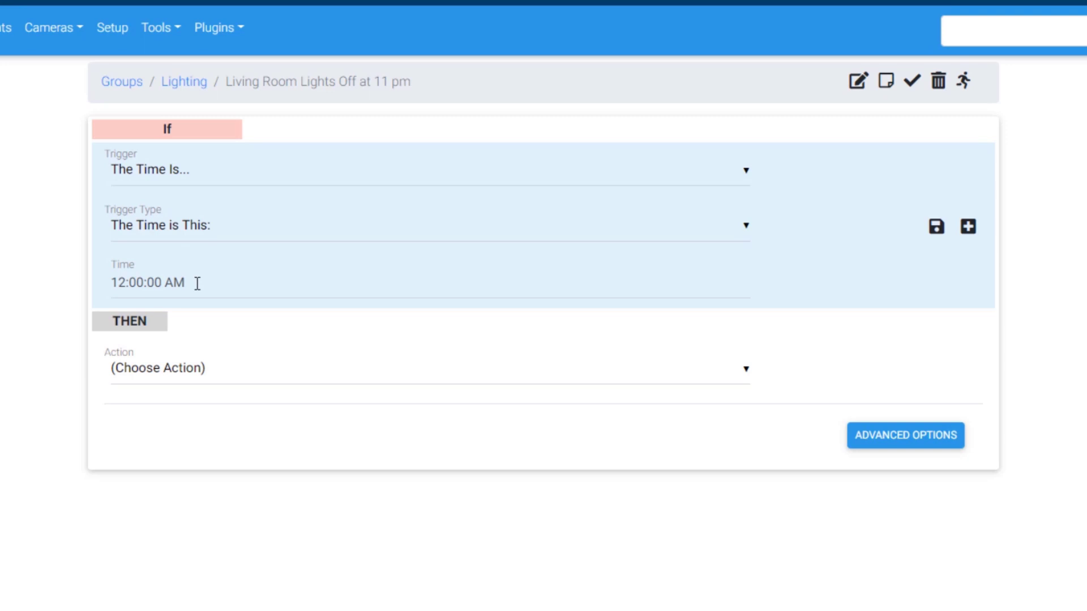
Replace the default 12:00:00 AM trigger time with 11pm and commit the trigger
triple_click(147, 282)
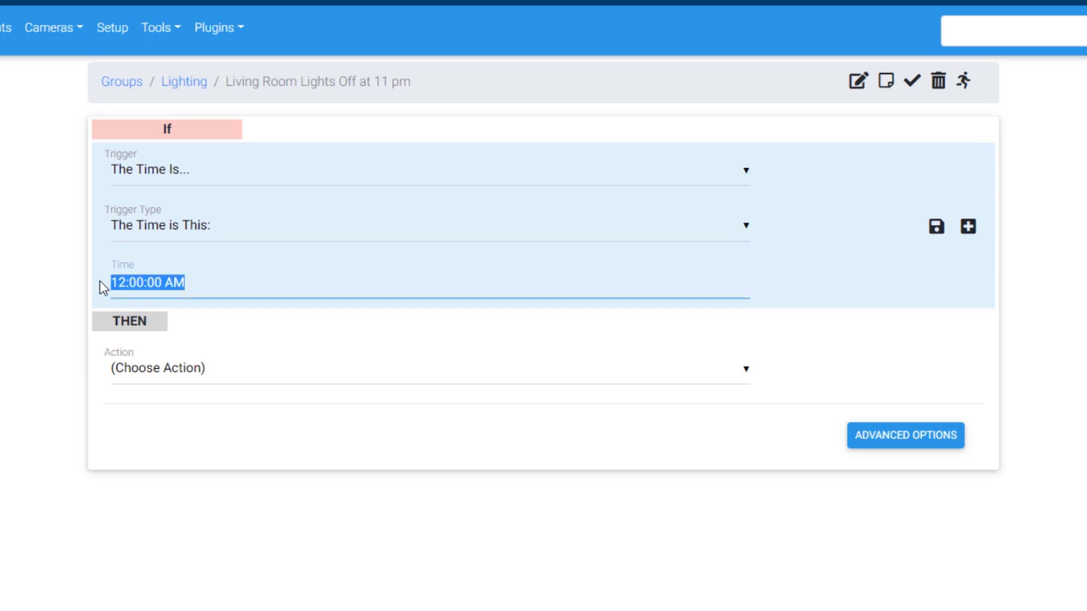
type("11")
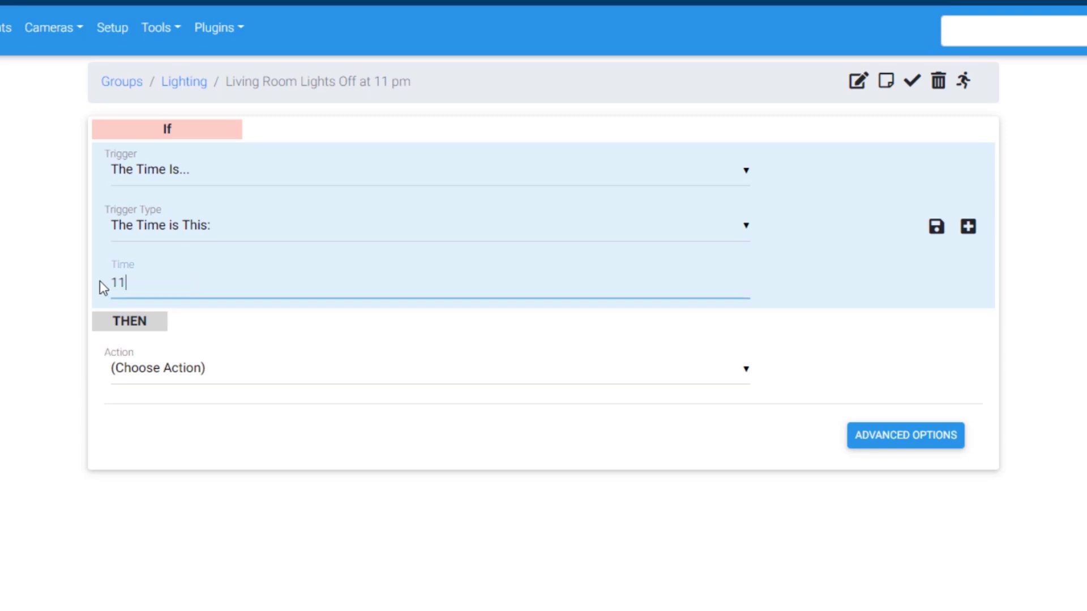
type("pm")
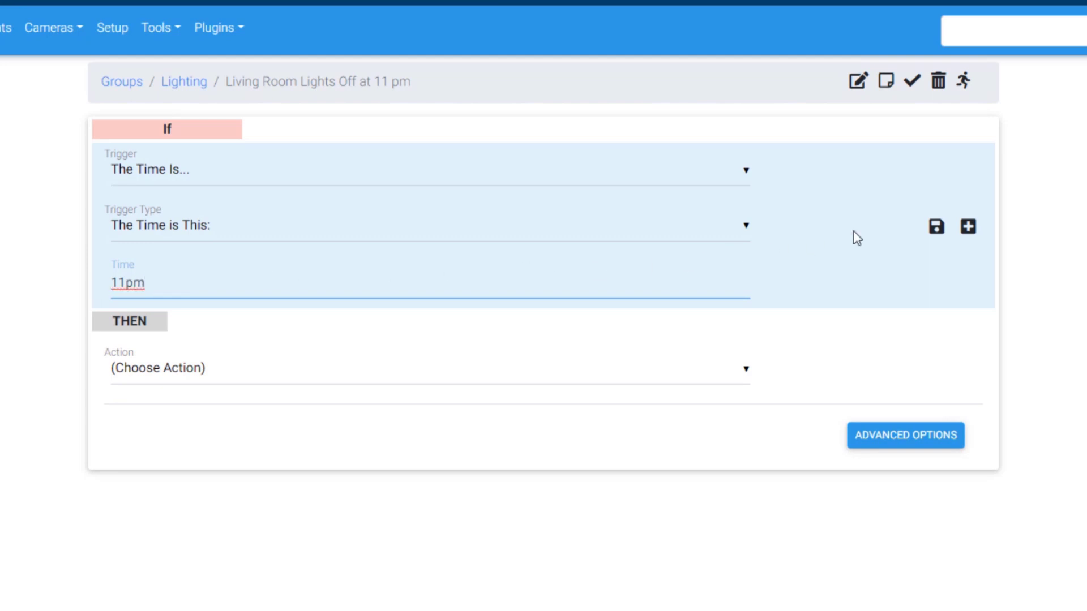
left_click(935, 226)
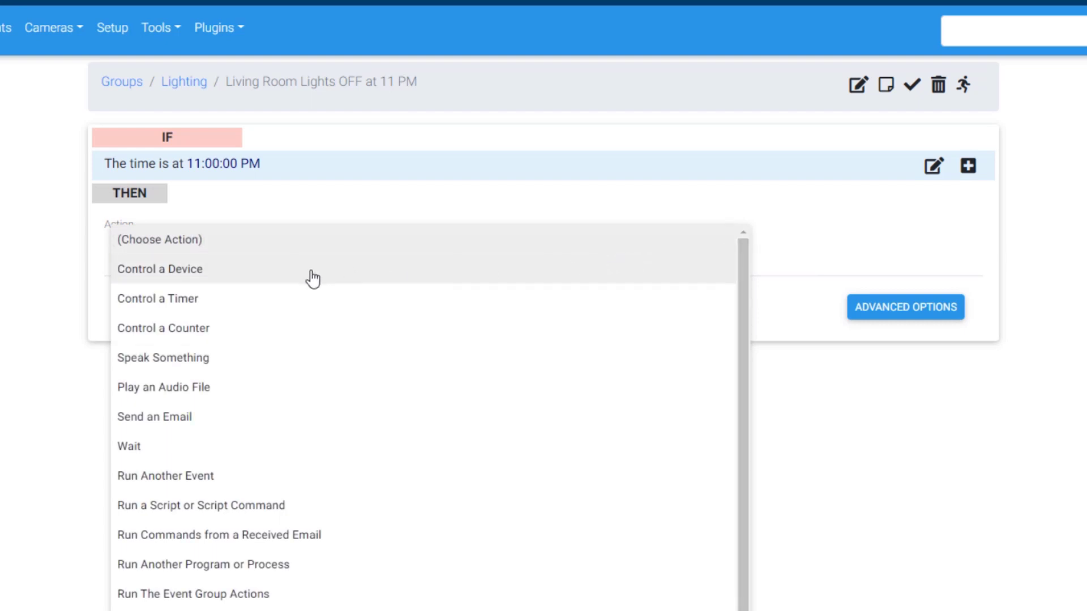
Make the action 'Control a Device' and set First Floor Living Room Overhead Lights to Off
left_click(160, 270)
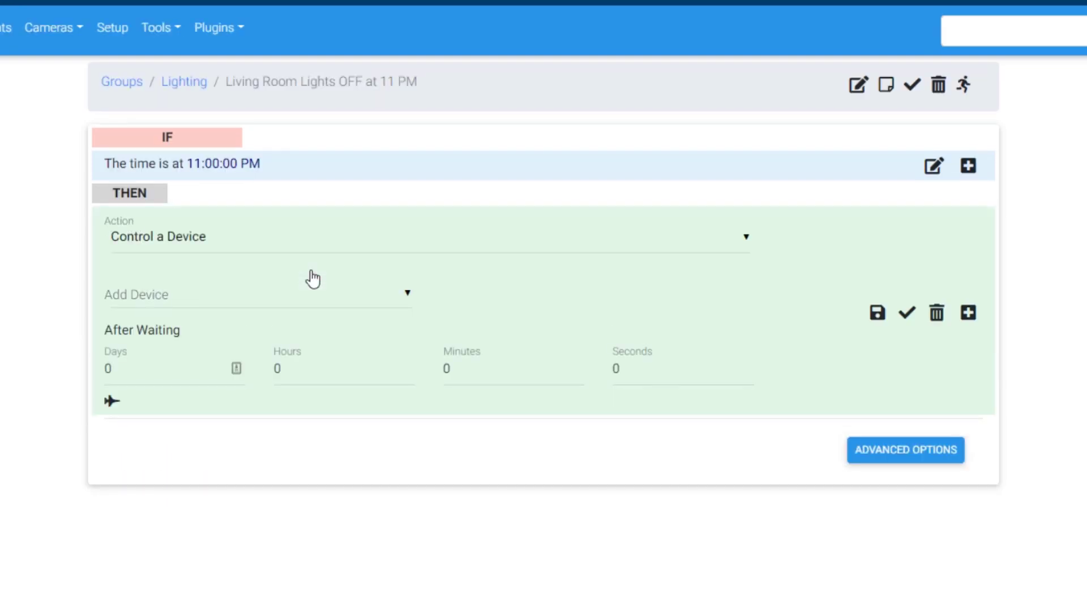
left_click(257, 294)
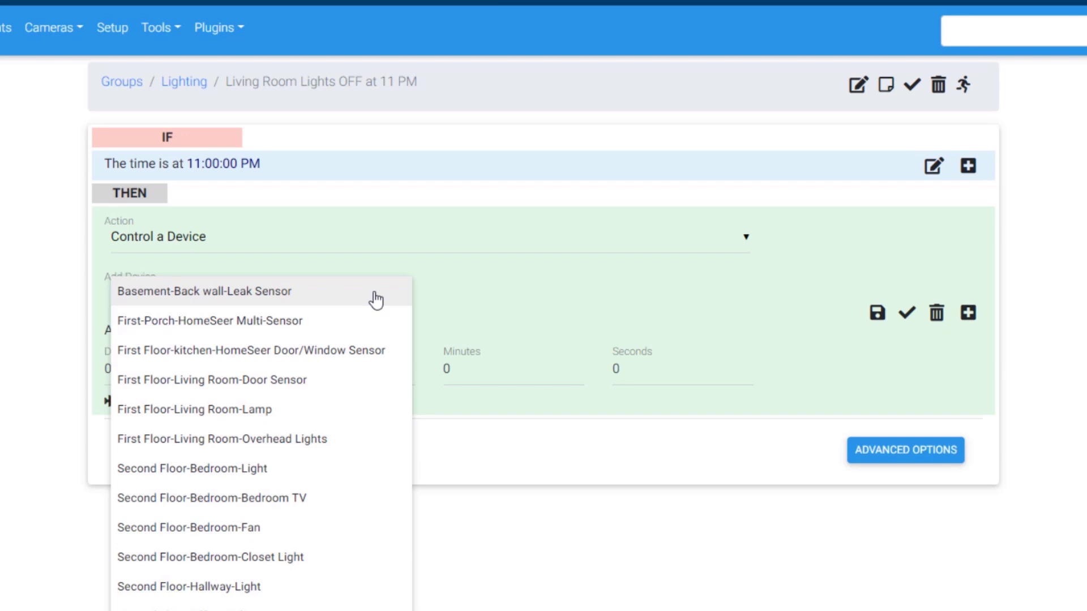
mouse_move(342, 442)
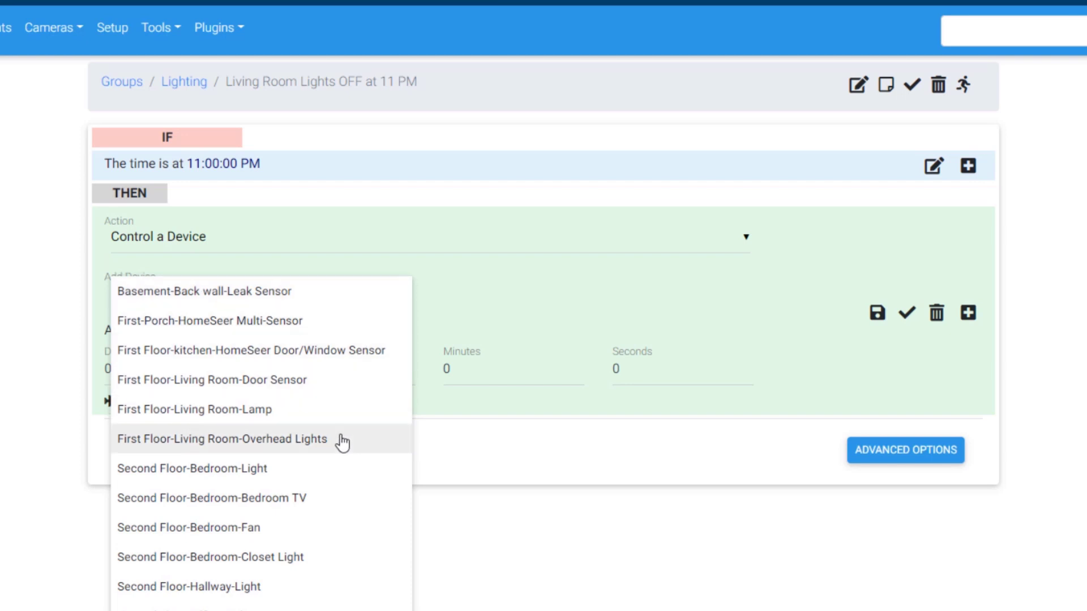
left_click(221, 439)
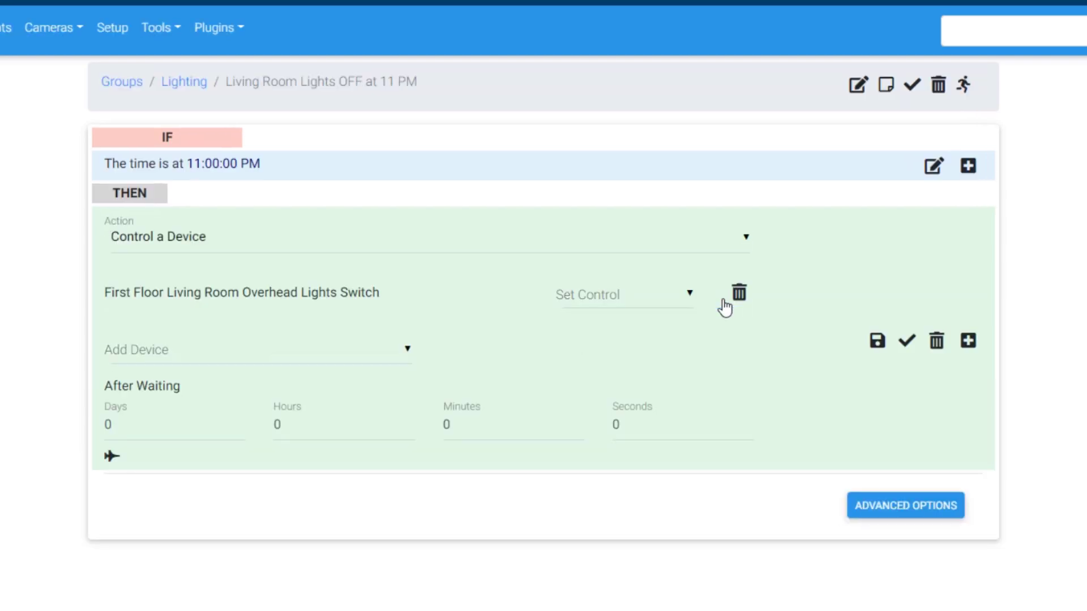
left_click(624, 294)
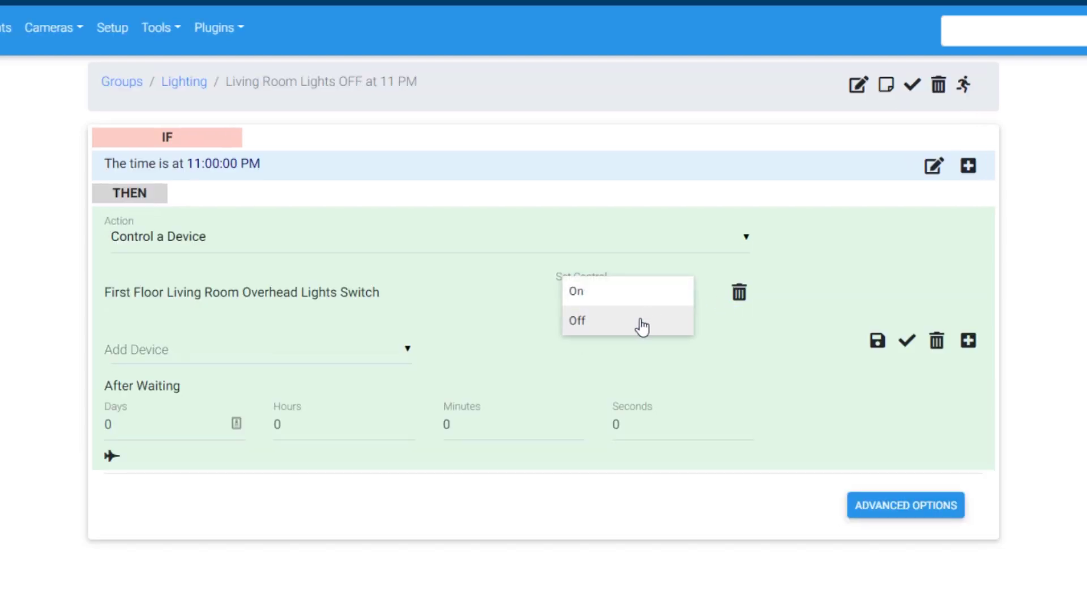
left_click(576, 320)
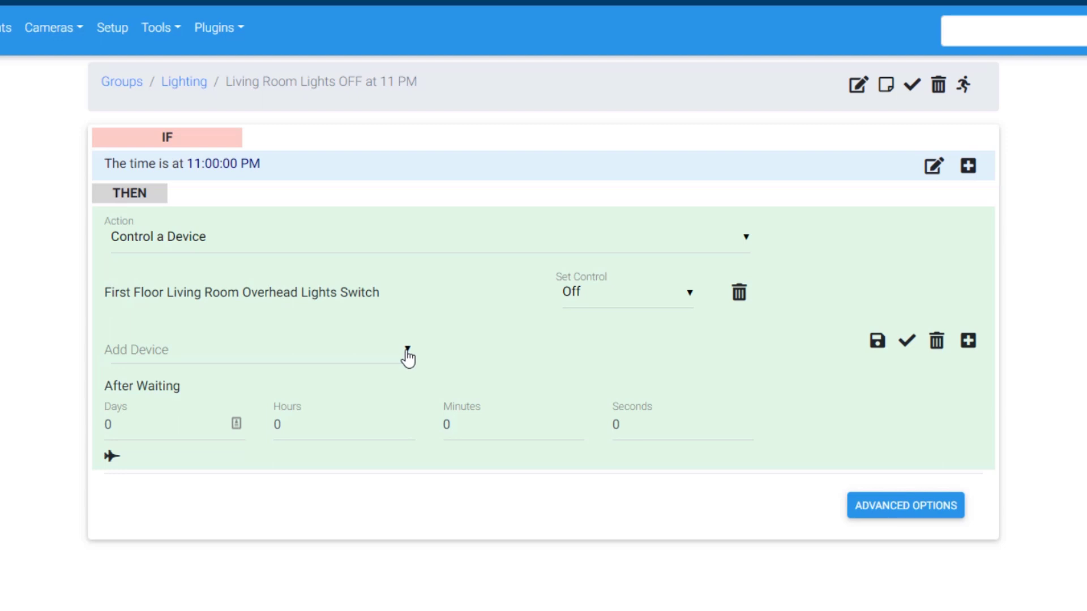
Add First Floor Living Room Lamp set to Off, save the action, and start adding a condition
left_click(256, 350)
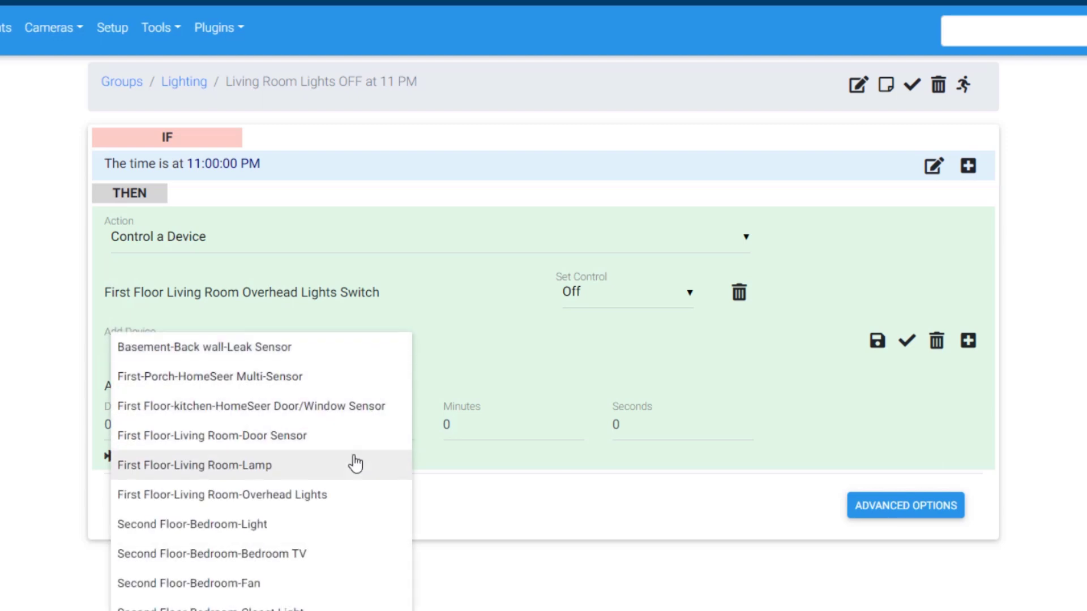
left_click(194, 465)
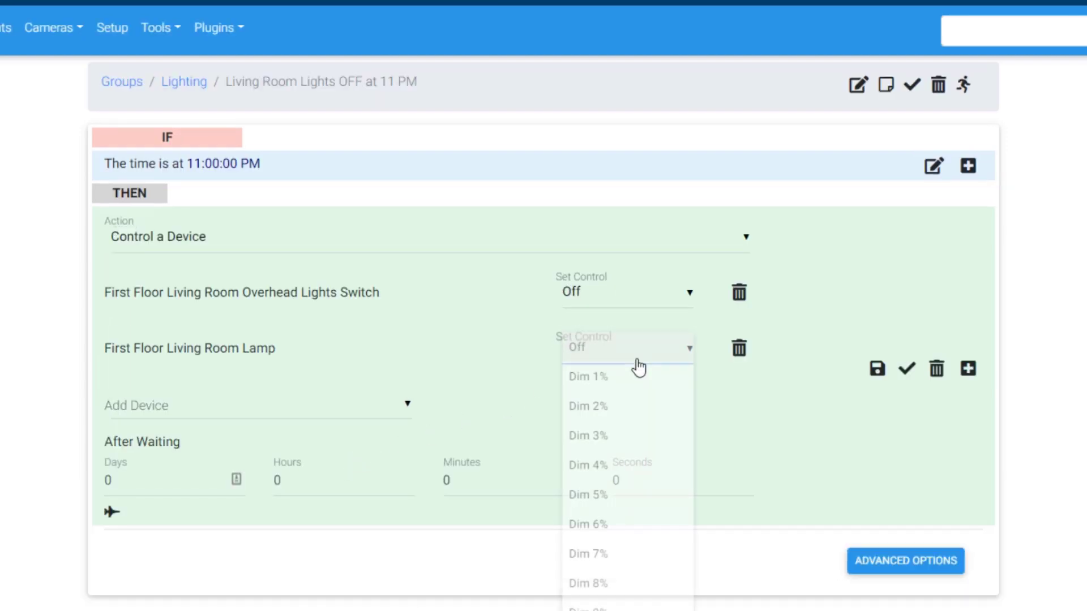
left_click(576, 346)
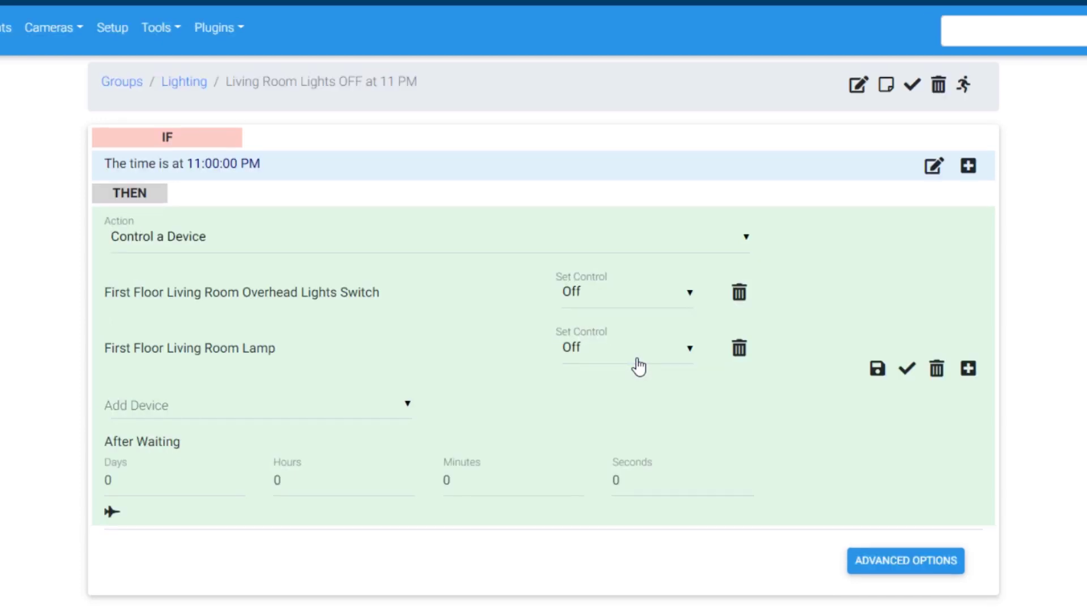
left_click(905, 368)
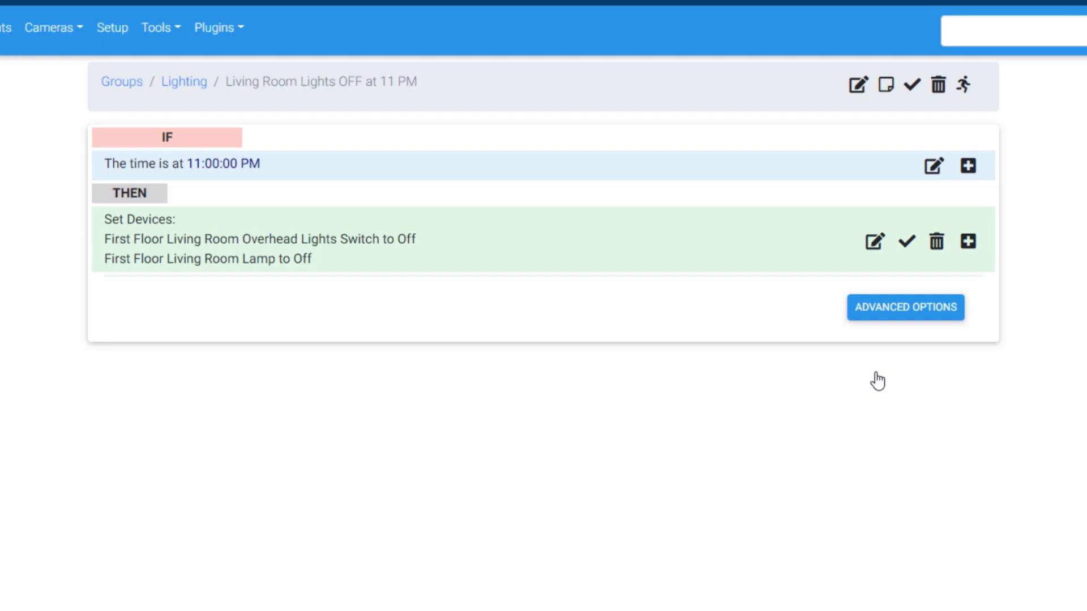
left_click(968, 165)
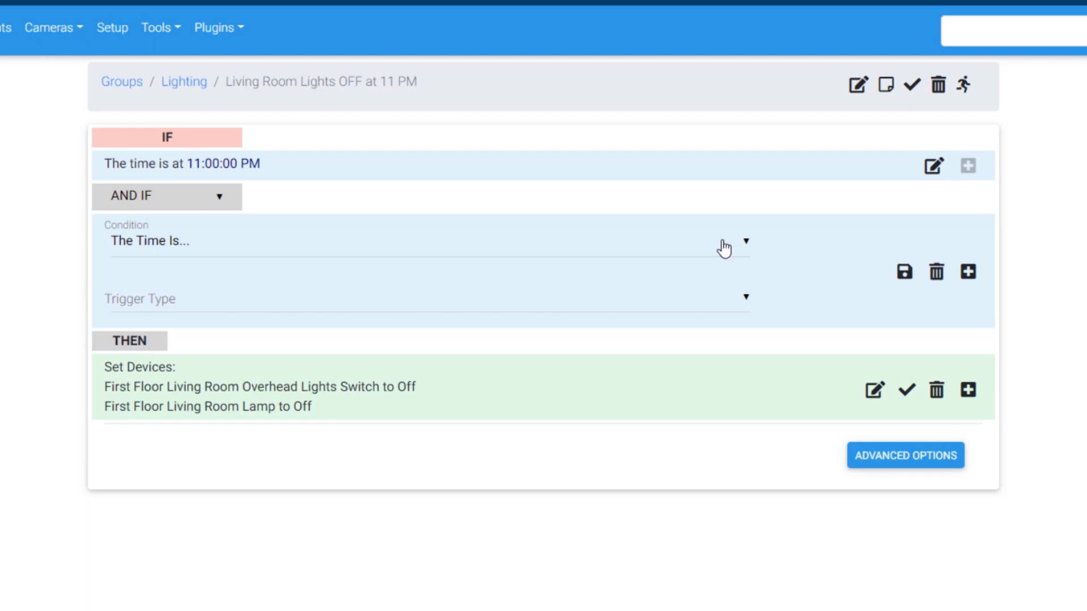
Set the AND IF condition to 'The Date or Day is...' with type 'The Day is...'
left_click(744, 240)
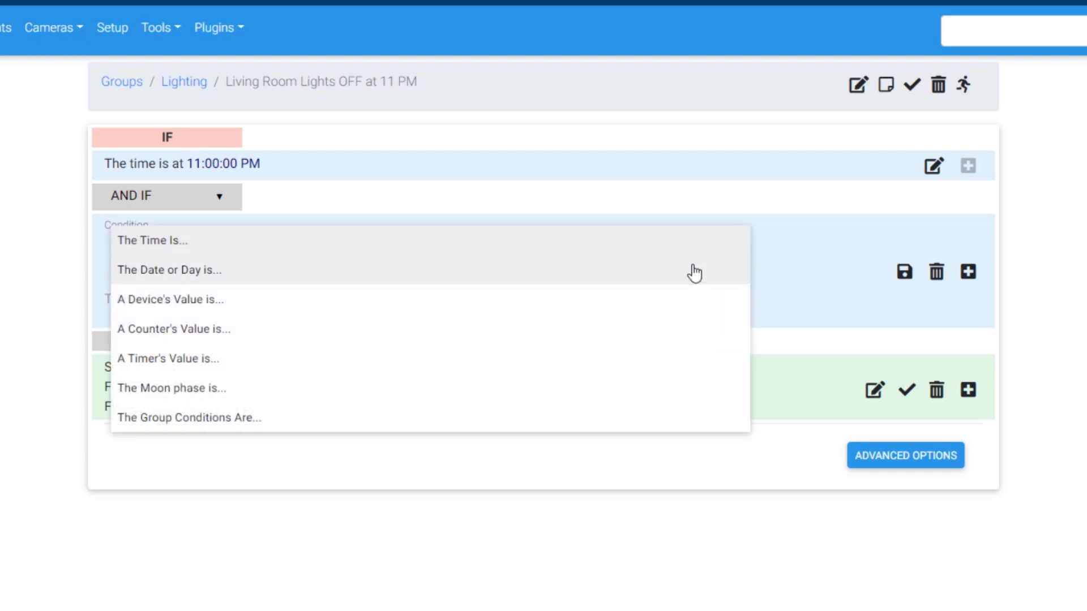
left_click(169, 270)
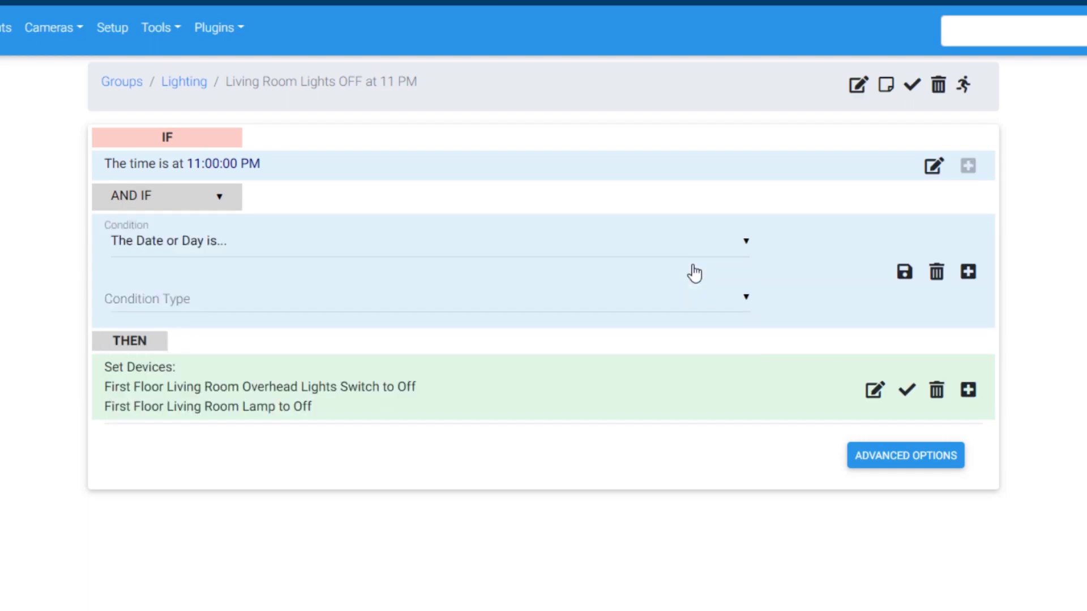
left_click(425, 298)
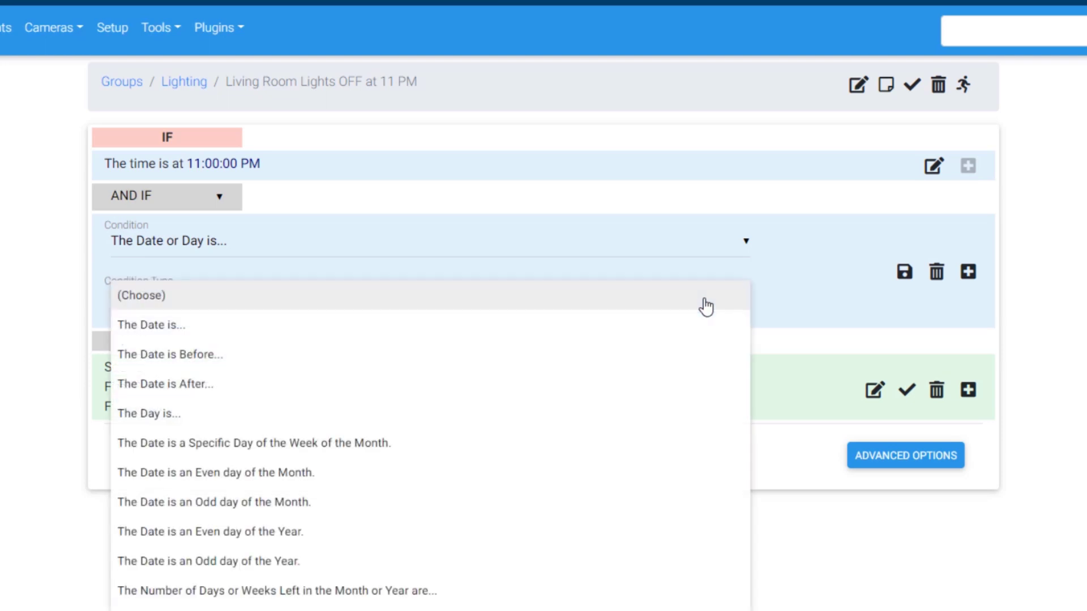
left_click(148, 413)
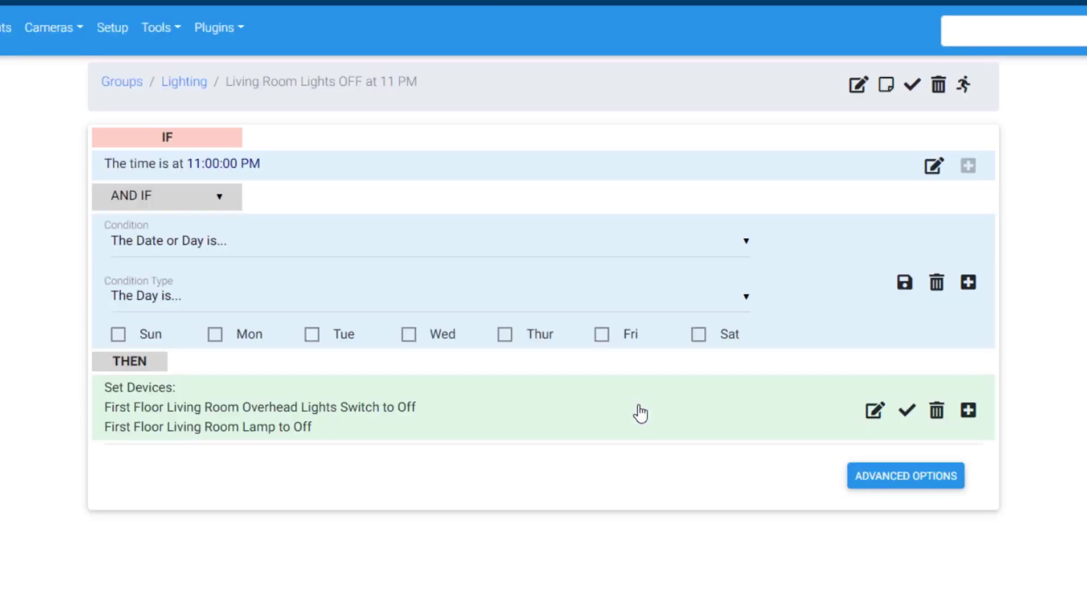
mouse_move(118, 344)
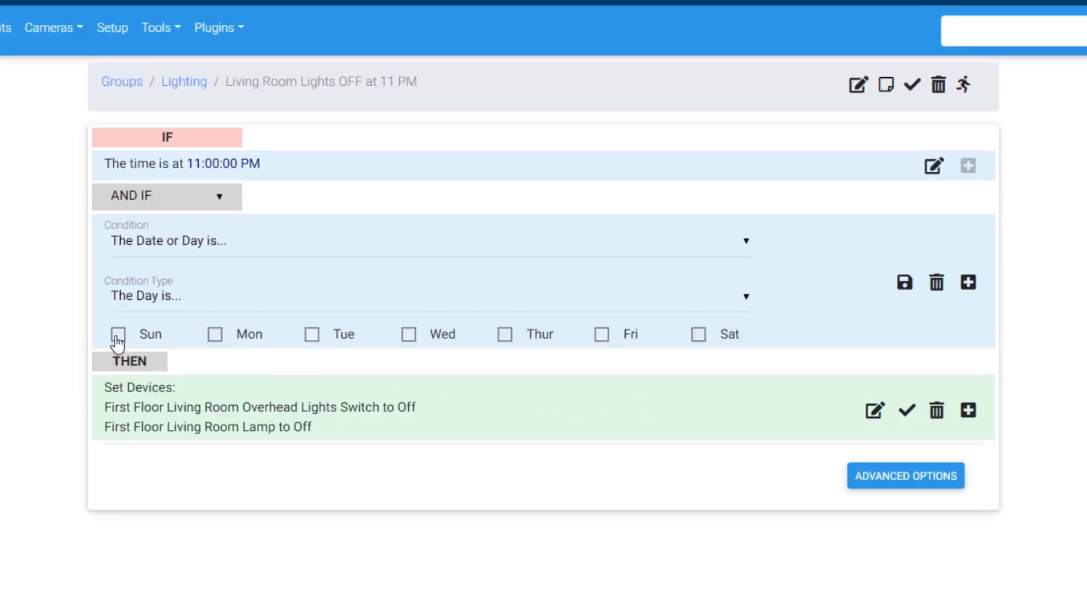